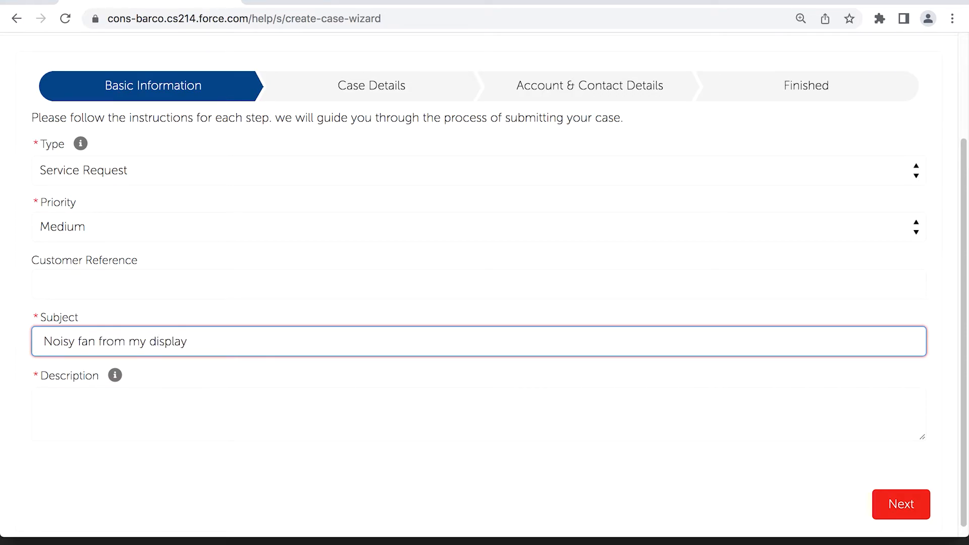
# Step: Enter the description 'My MDSC-8358 produces fan noise when used in hot environment' and continue
pyautogui.write('My MDSC-8358 produces fan')
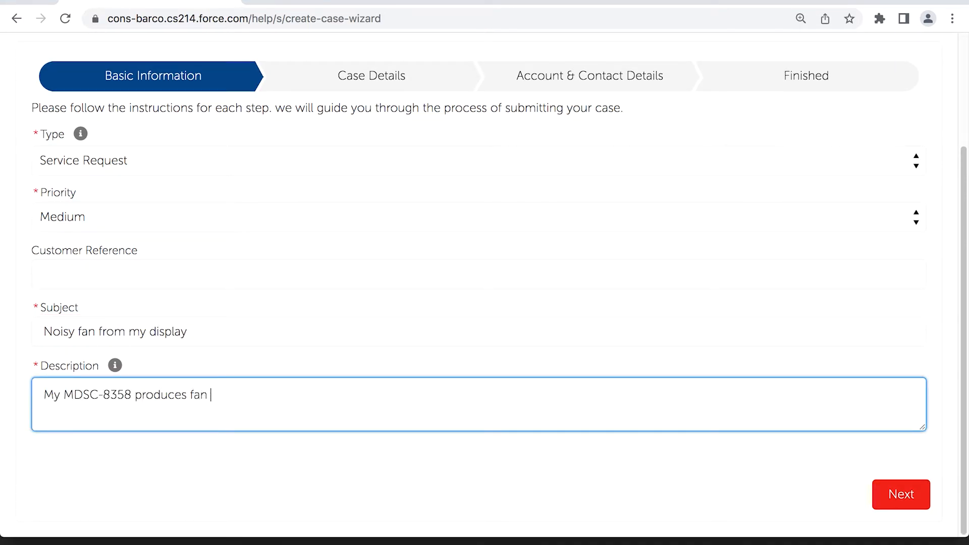
pyautogui.write('noise when used in hot environment')
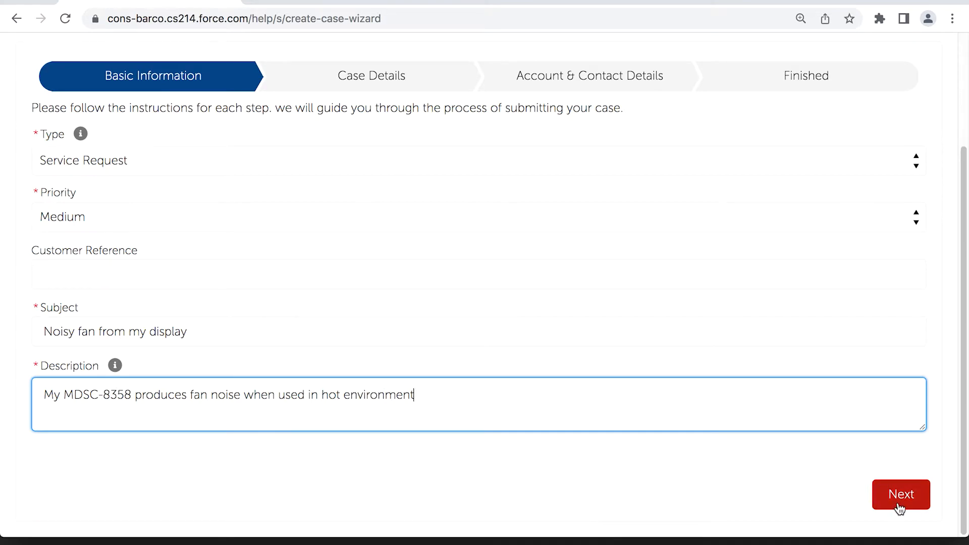
pyautogui.click(900, 493)
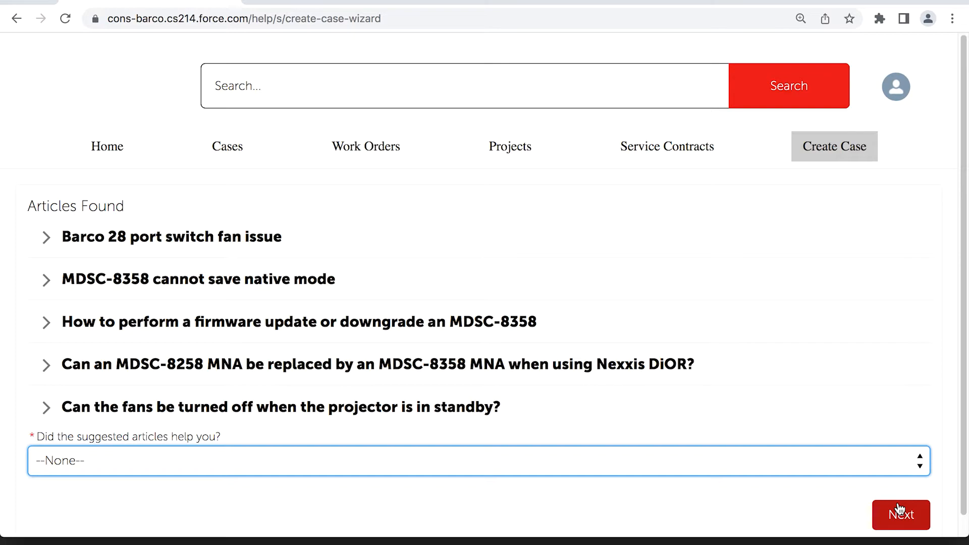
# Step: Answer No to 'Did the suggested articles help you?' and advance to Case Details
pyautogui.click(476, 461)
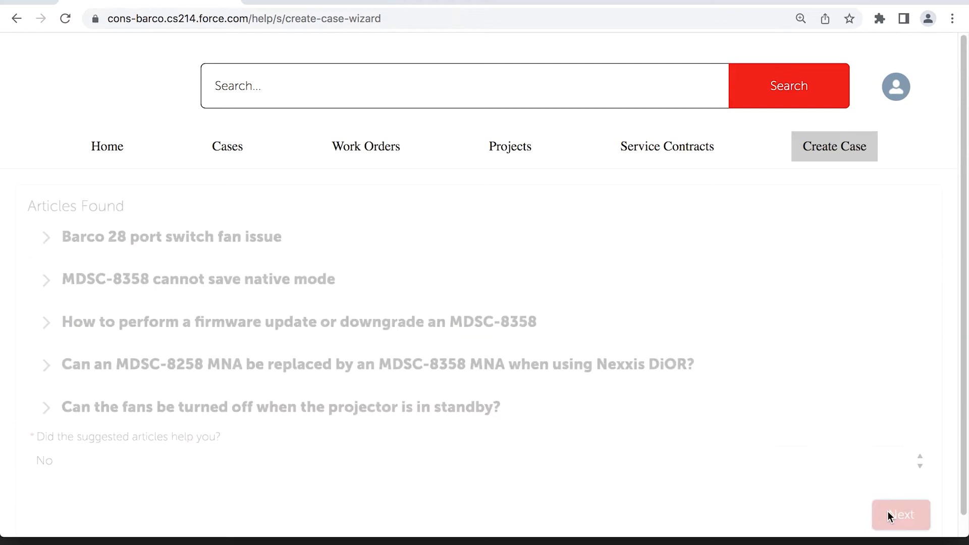
pyautogui.click(901, 515)
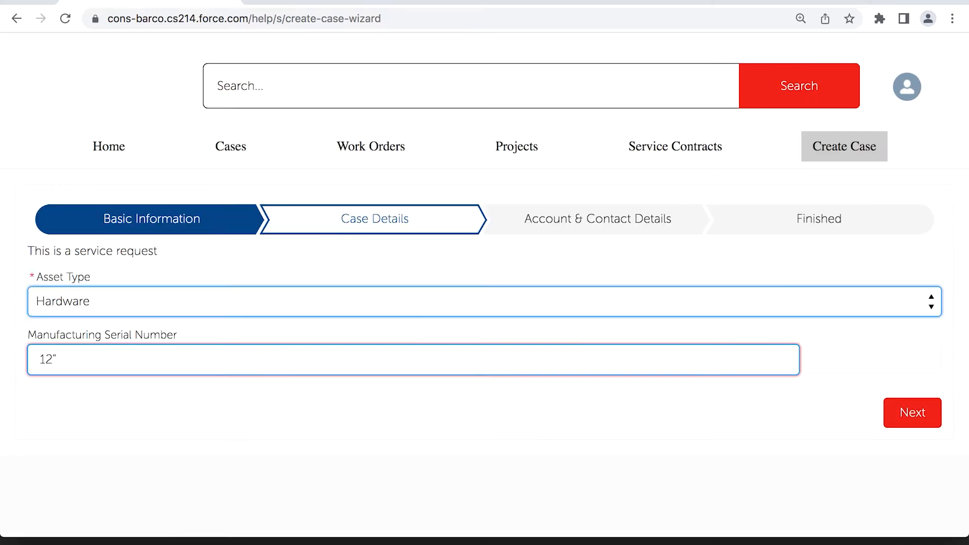
# Step: Ship to Av-Company - HQ with the first contact, submit, and view case 00009312
pyautogui.click(911, 413)
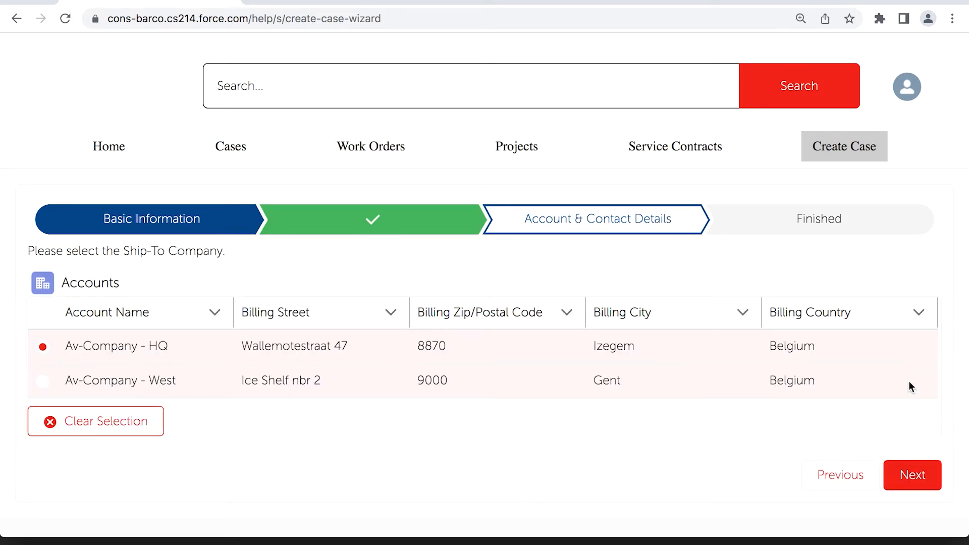
pyautogui.click(911, 475)
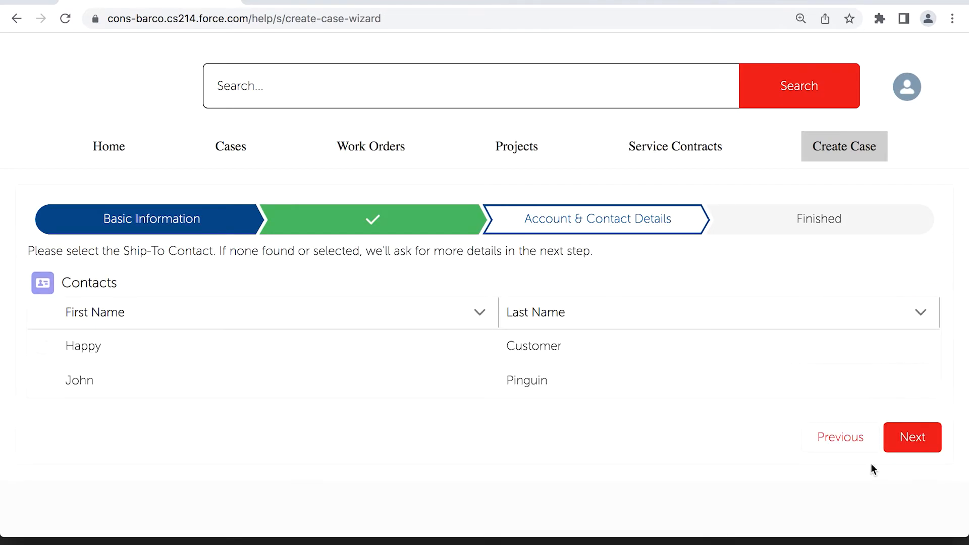
pyautogui.click(83, 346)
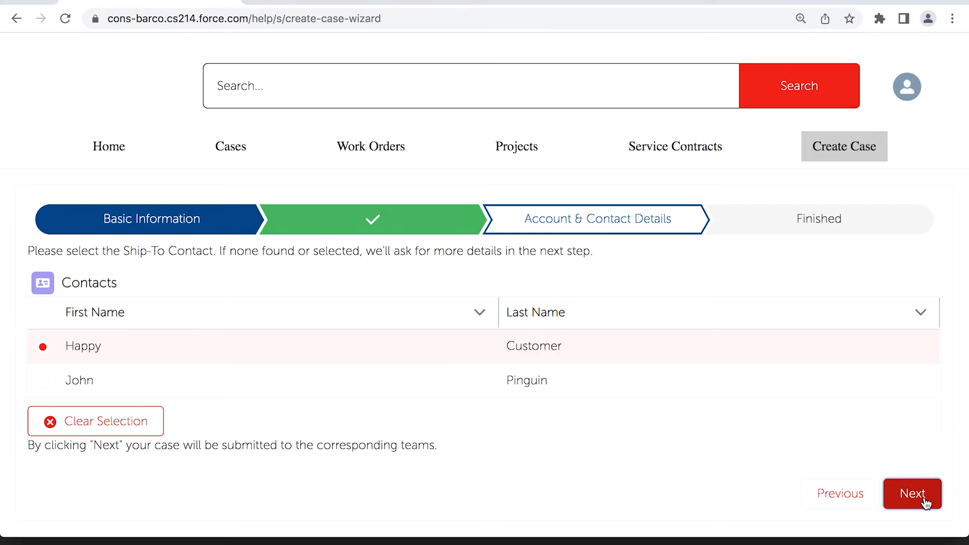
pyautogui.click(912, 494)
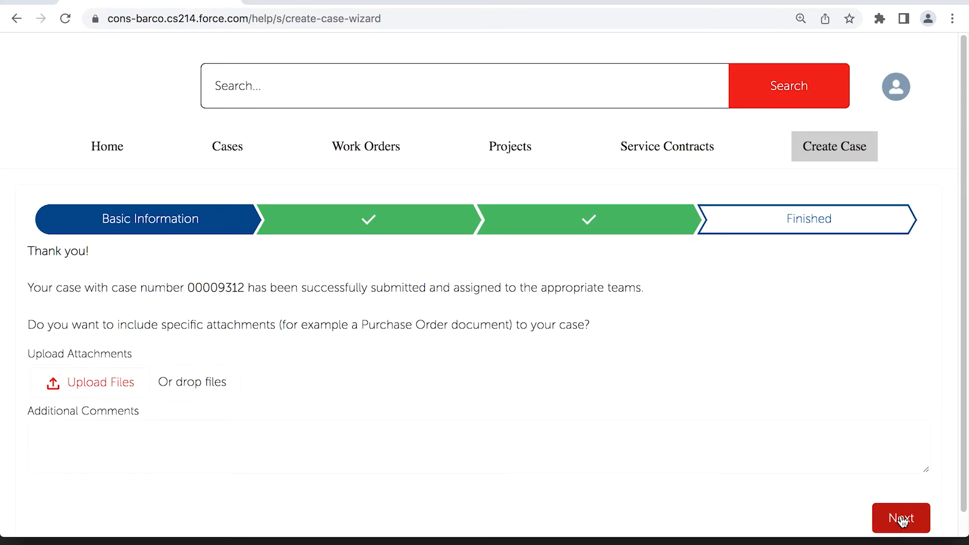
pyautogui.click(901, 518)
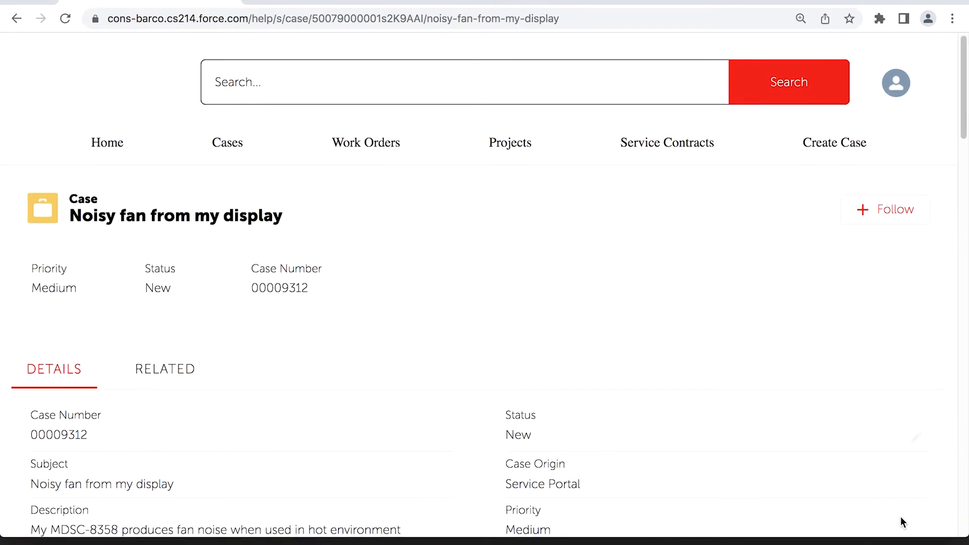
pyautogui.scroll(-3)
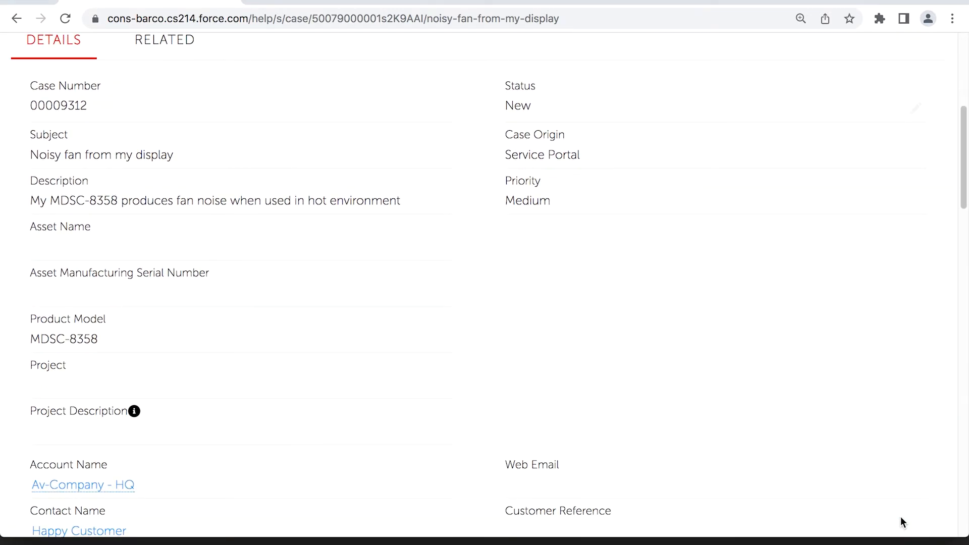